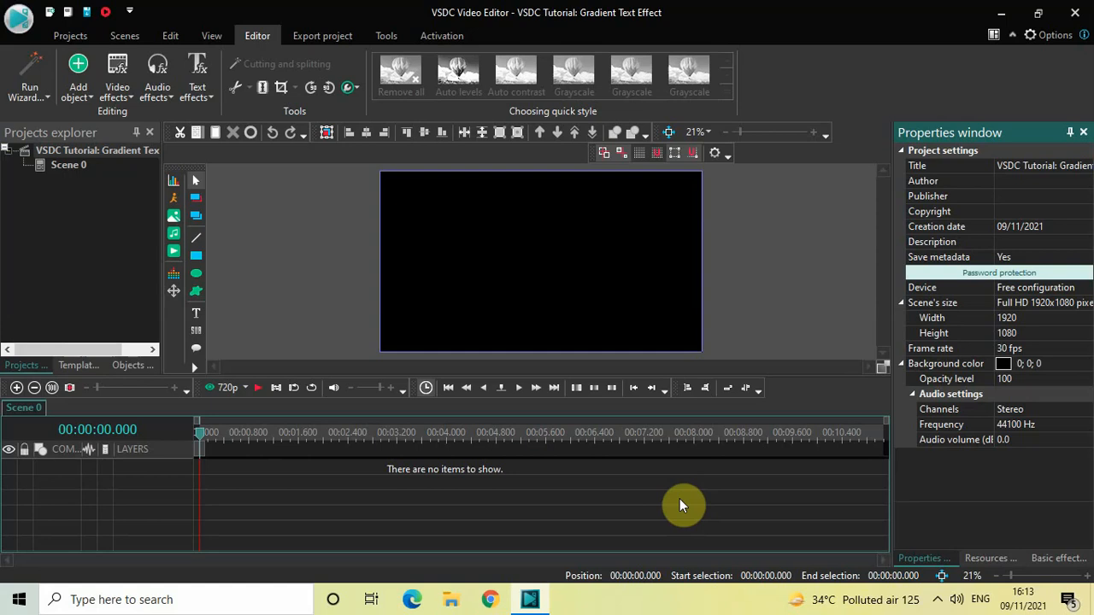
pyautogui.moveTo(625, 499)
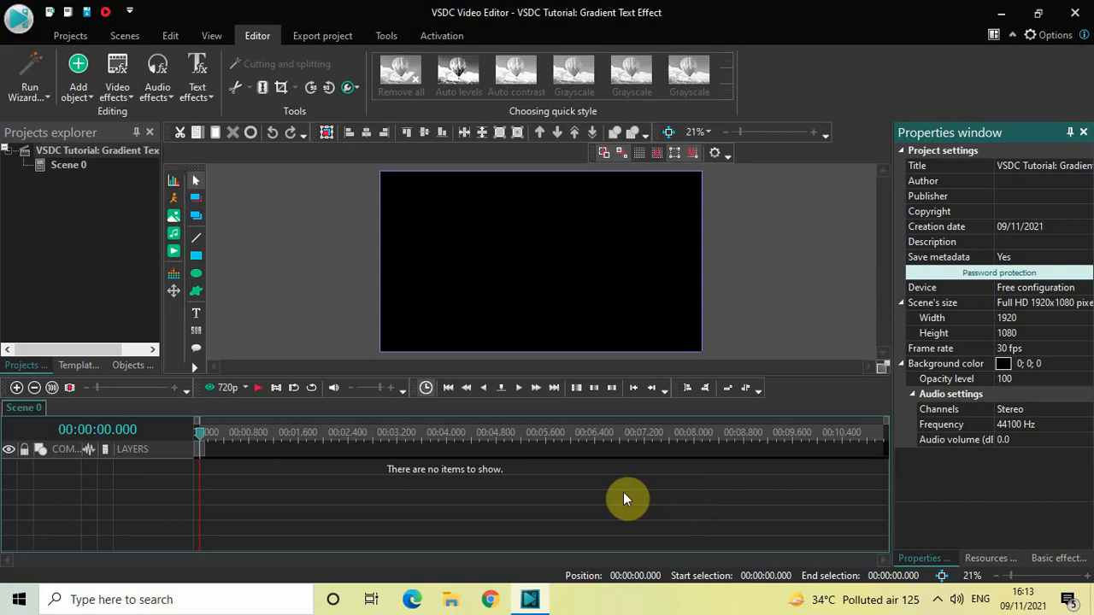
pyautogui.moveTo(544, 291)
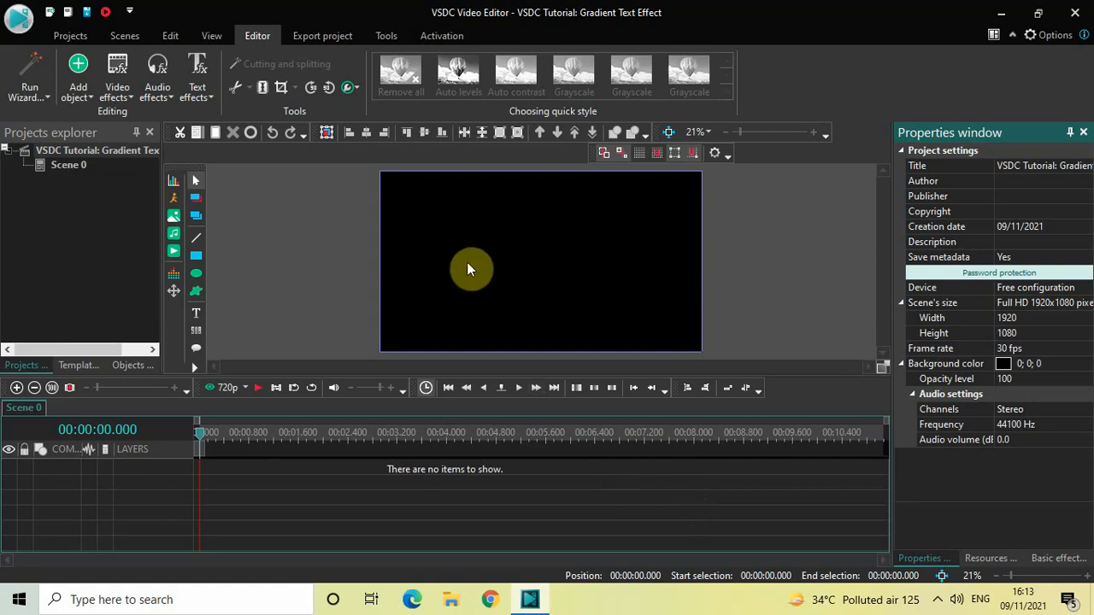
pyautogui.moveTo(434, 265)
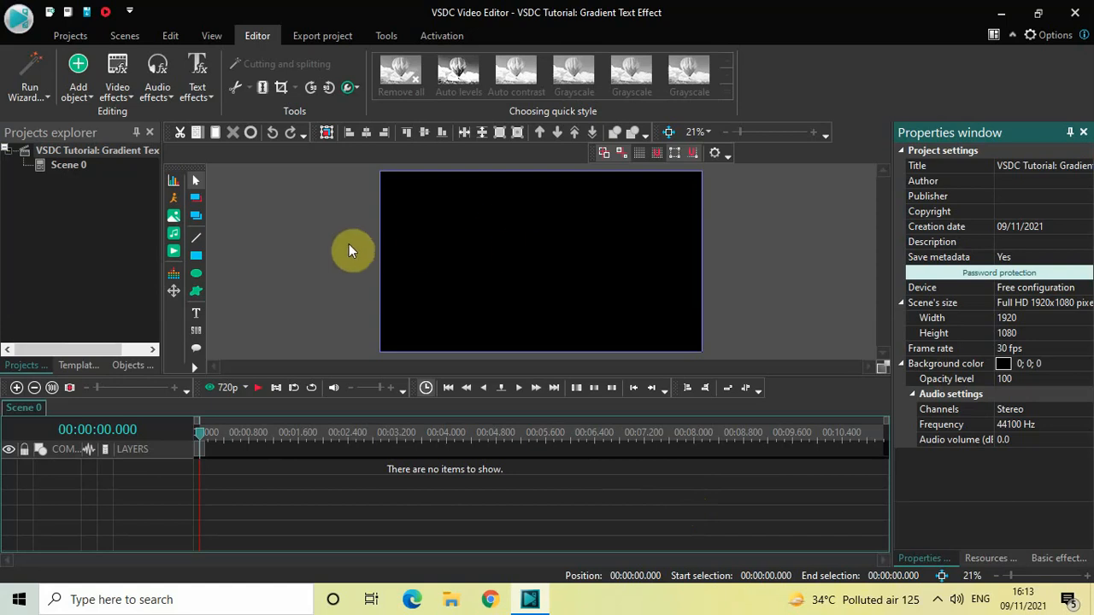
# Step: Add a rectangle and stretch it into a wide 1795 by 462 white banner on the scene
pyautogui.click(77, 77)
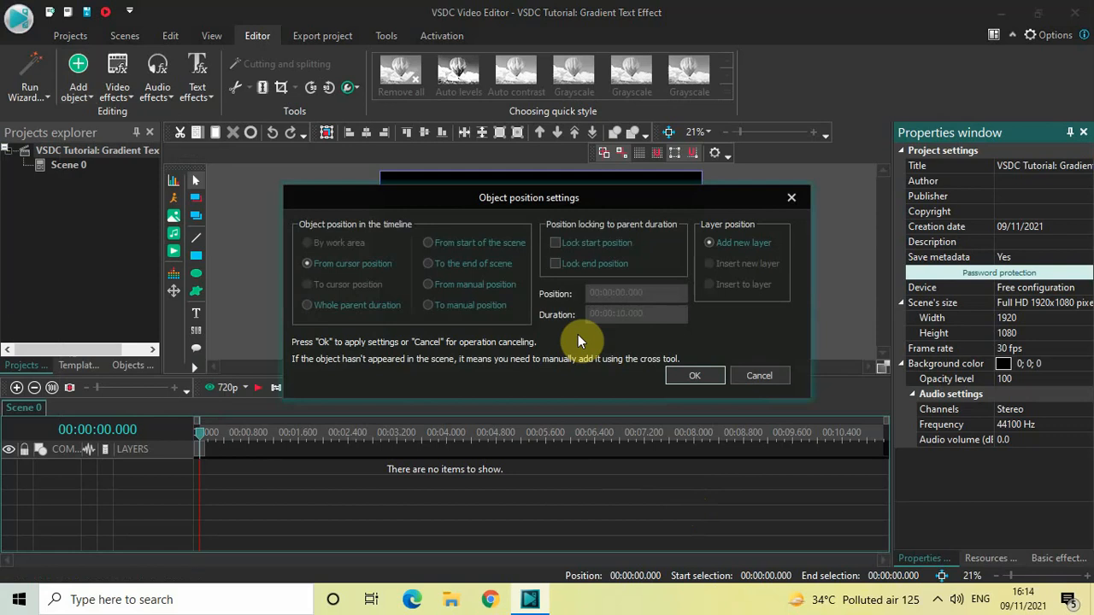
pyautogui.click(694, 376)
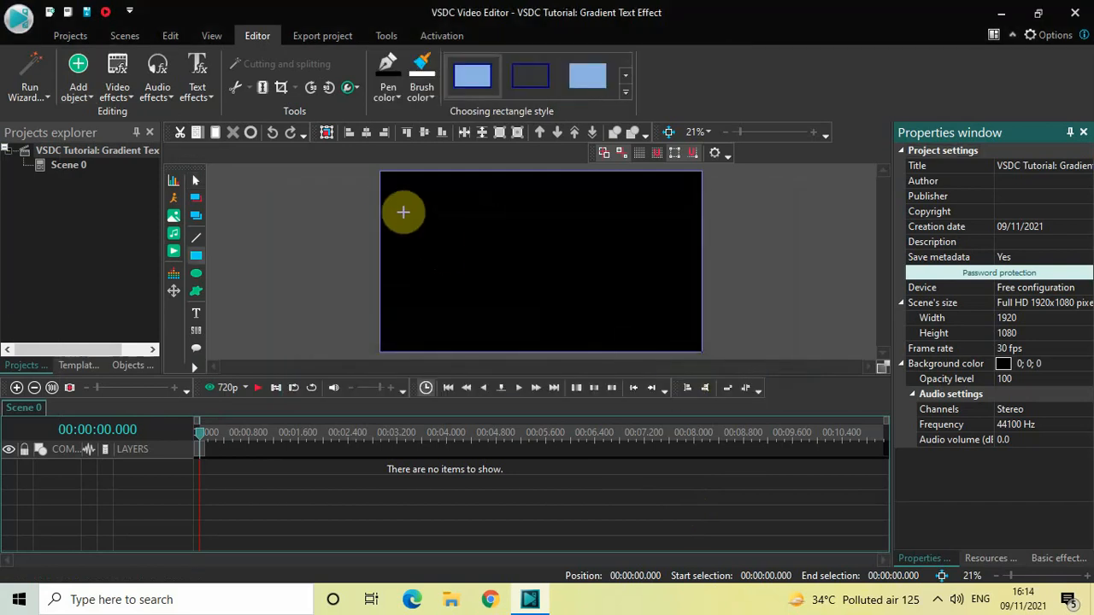
pyautogui.moveTo(390, 196); pyautogui.dragTo(512, 257)
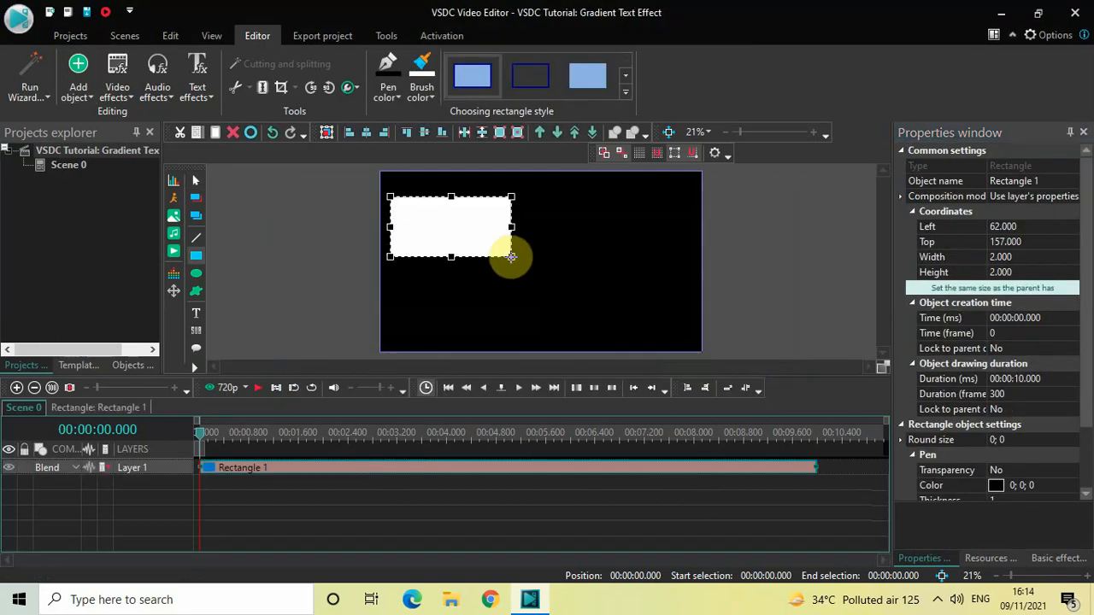
pyautogui.moveTo(511, 257); pyautogui.dragTo(690, 273)
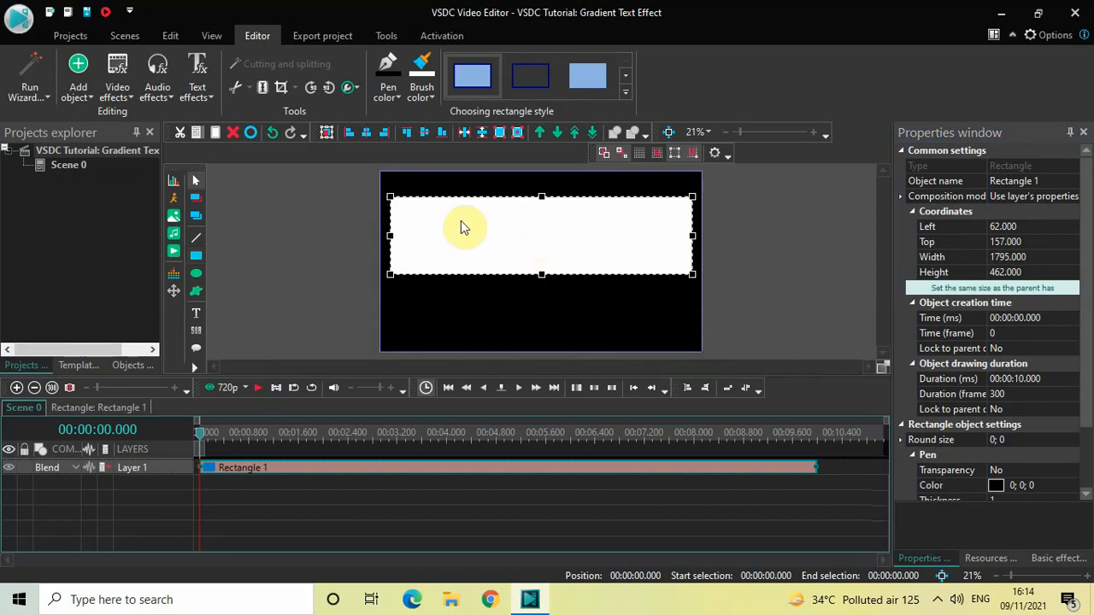
pyautogui.moveTo(368, 133)
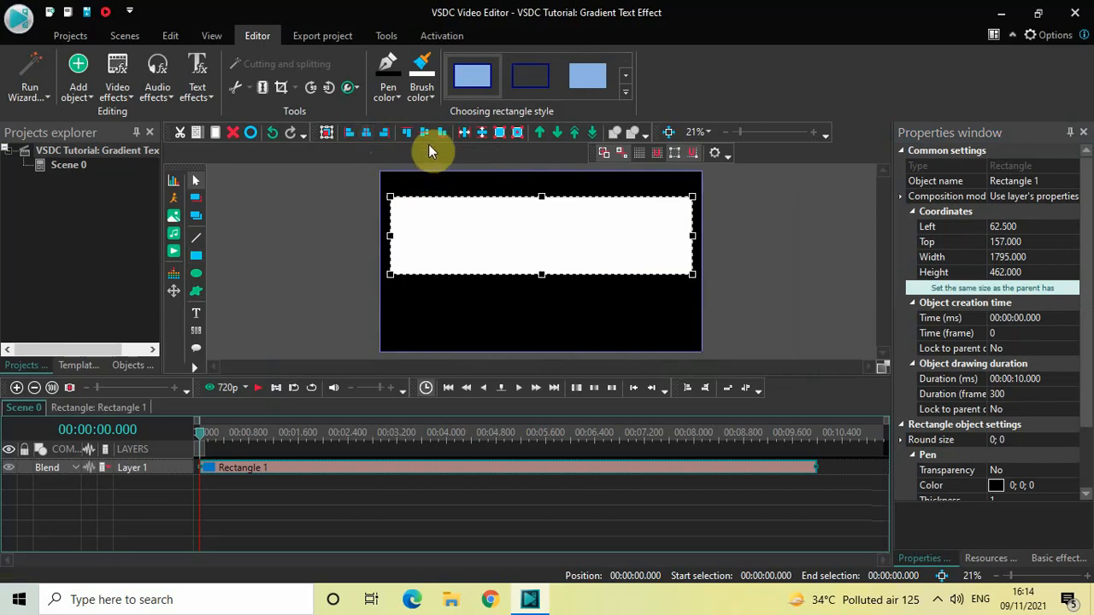
# Step: Centre the rectangle horizontally and vertically on the frame
pyautogui.click(424, 132)
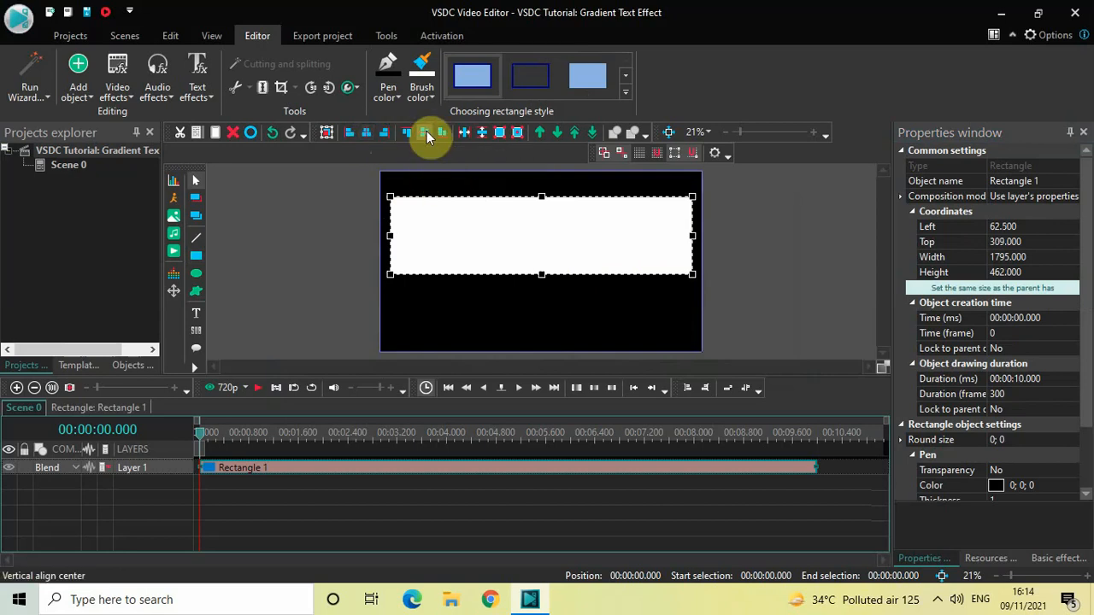
pyautogui.click(424, 131)
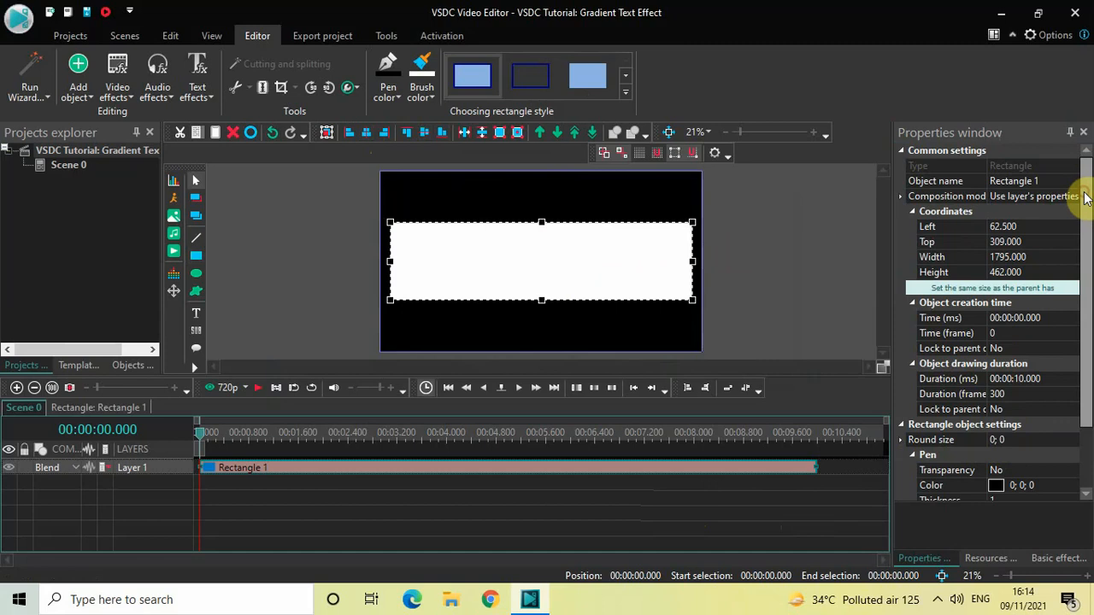
# Step: Change the rectangle's Fill background from Solid to Gradient under Brush
pyautogui.scroll(-3)
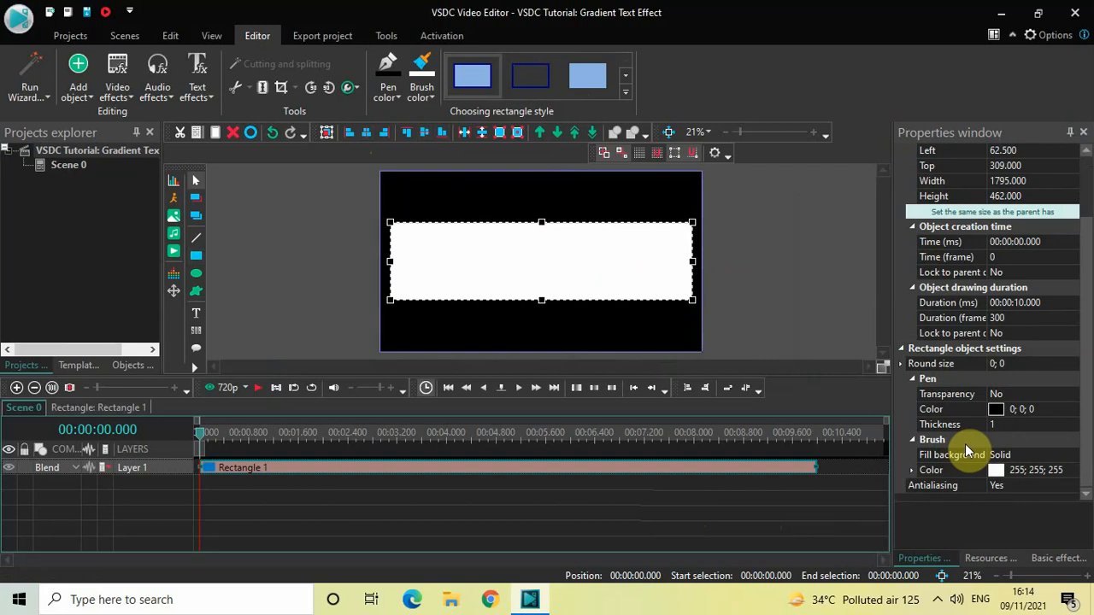
pyautogui.moveTo(960, 465)
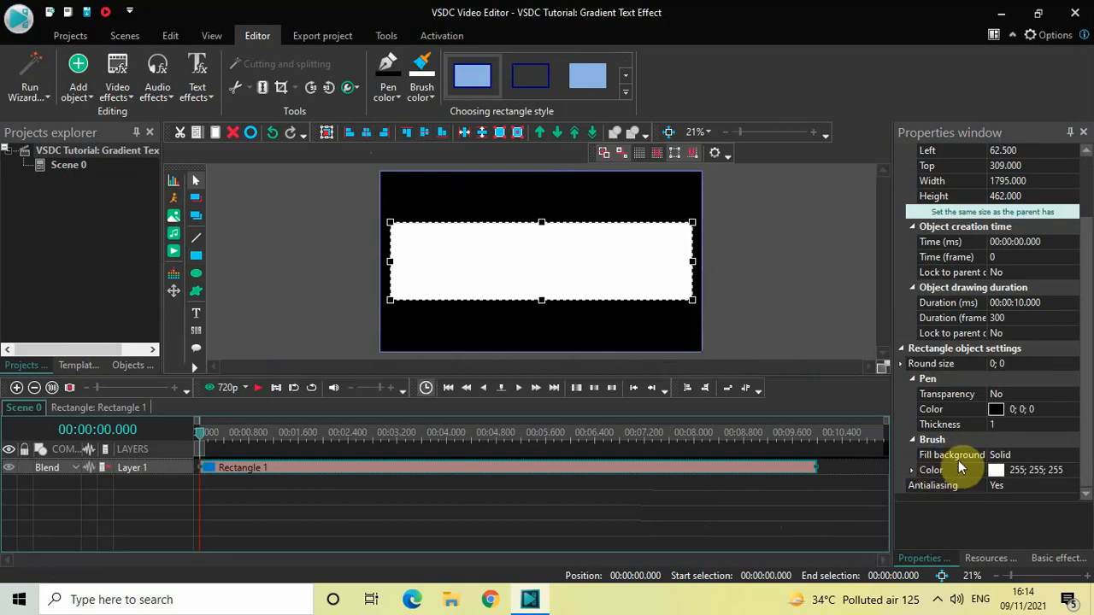
pyautogui.moveTo(1077, 461)
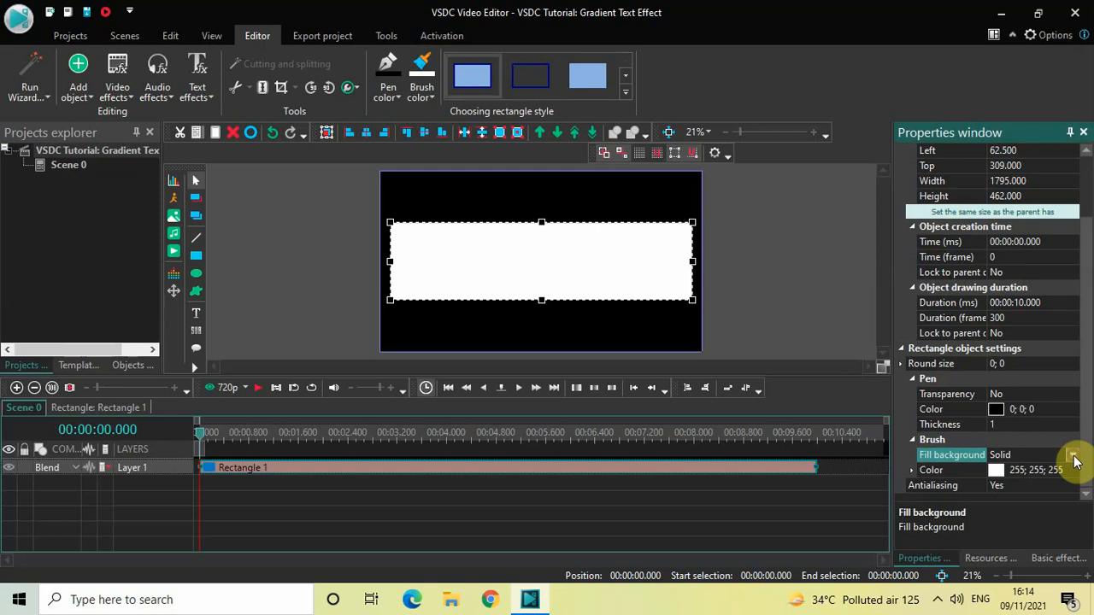
pyautogui.click(1073, 455)
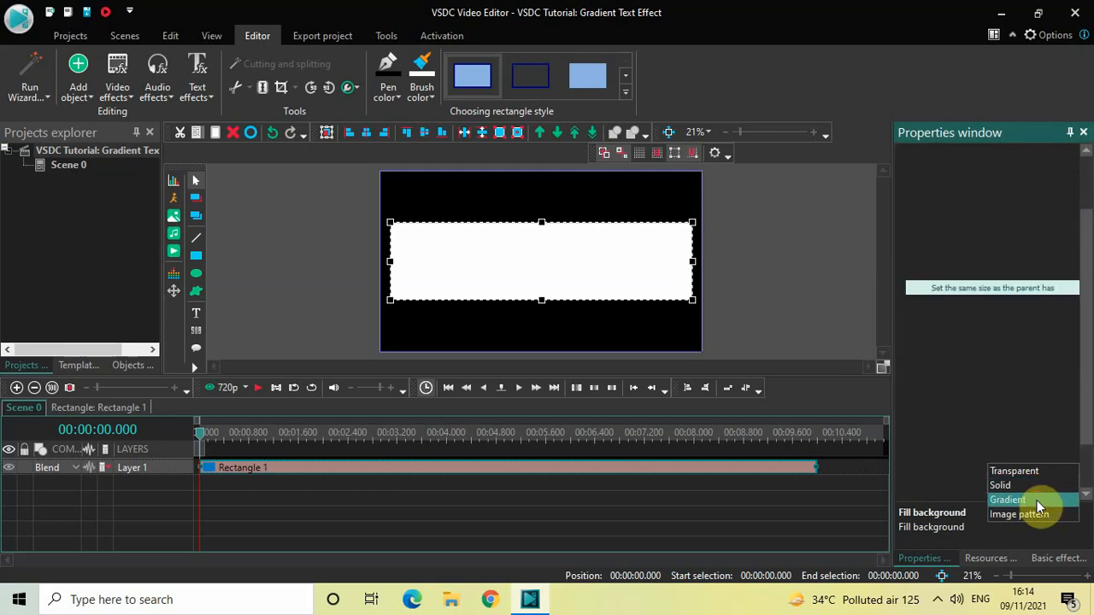
pyautogui.click(1009, 499)
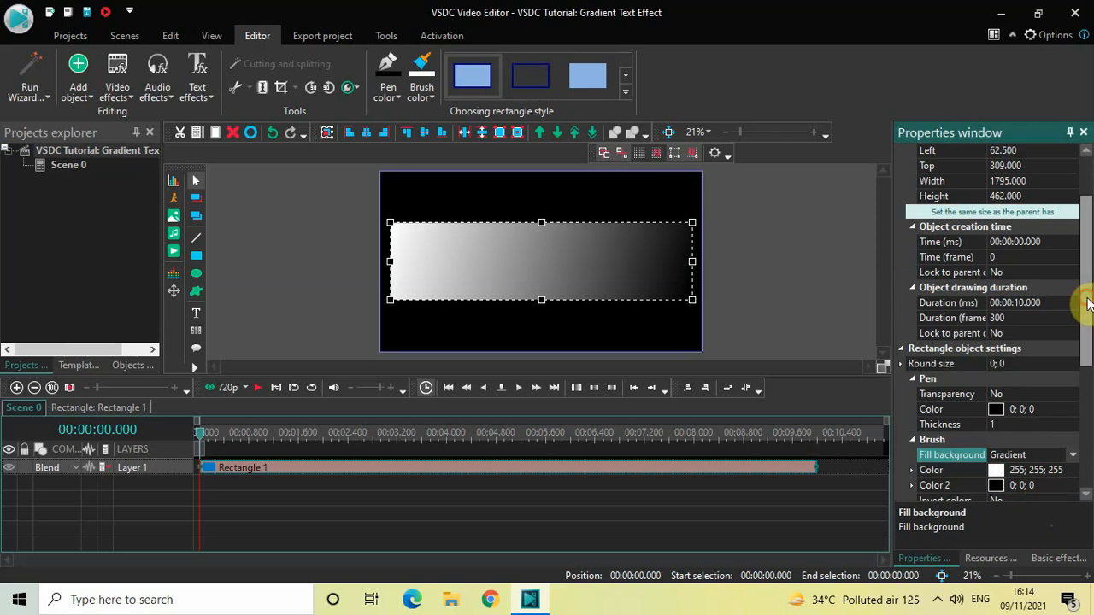
pyautogui.scroll(-3)
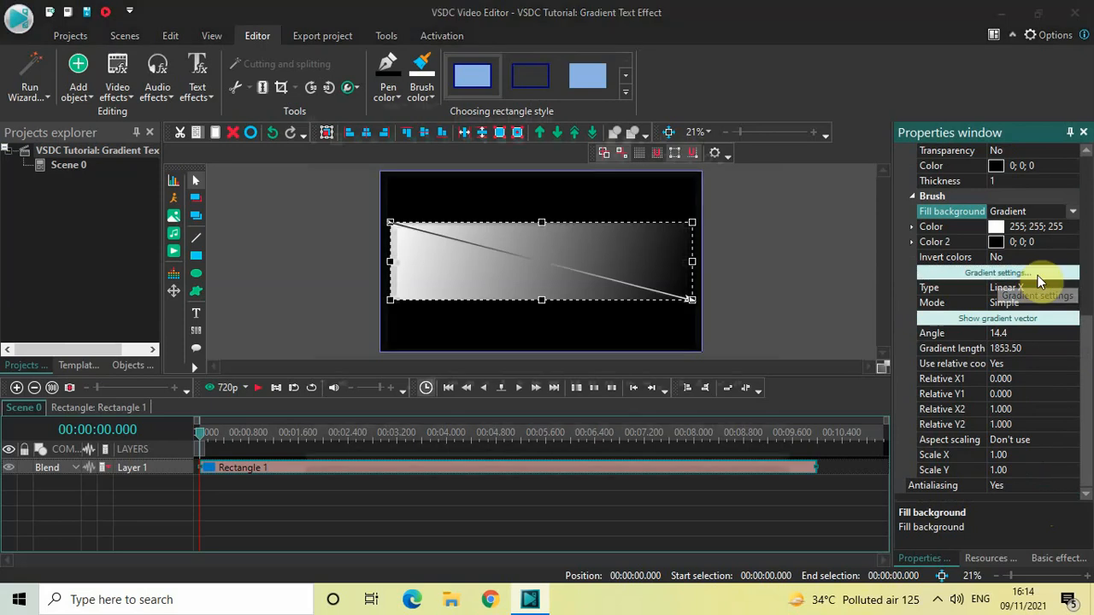
# Step: Apply the blue-yellow-blue linear gradient preset to the rectangle and begin a text object inside it
pyautogui.click(998, 273)
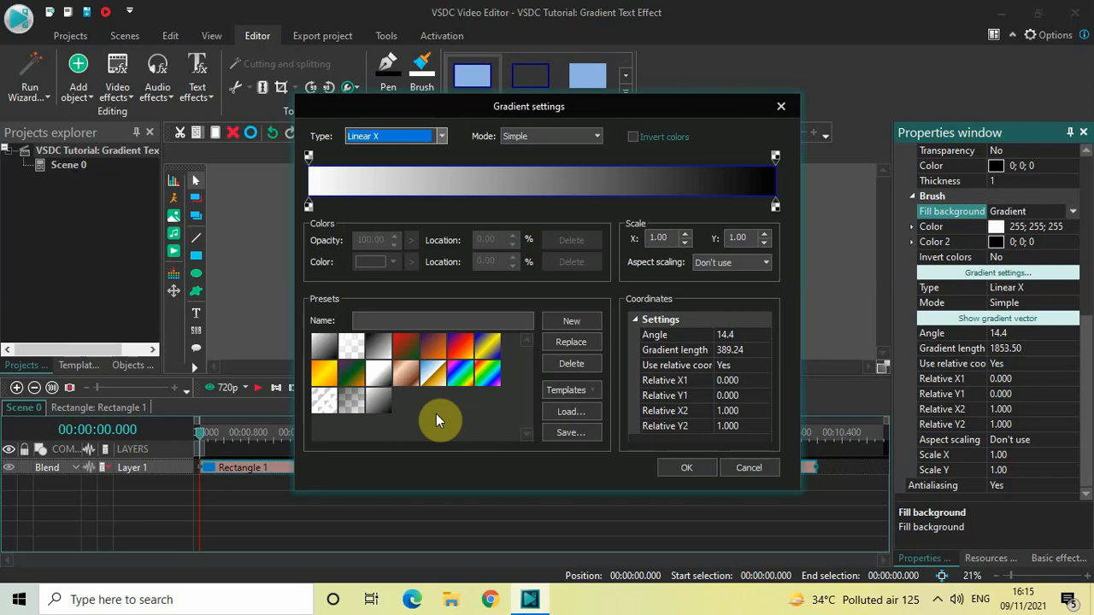
pyautogui.moveTo(487, 348)
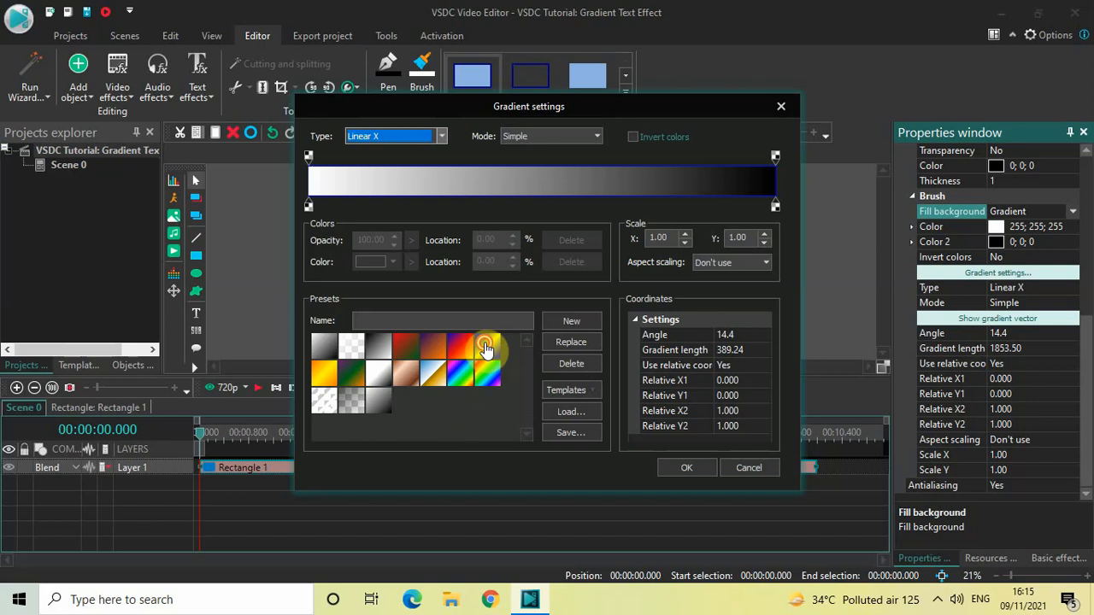
pyautogui.click(487, 345)
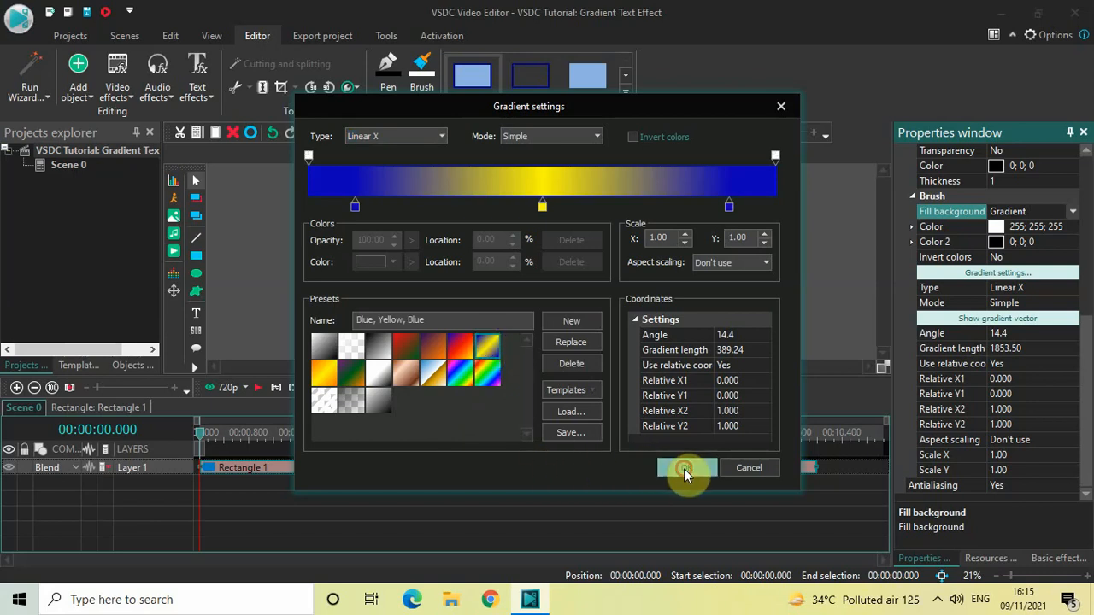
pyautogui.click(687, 468)
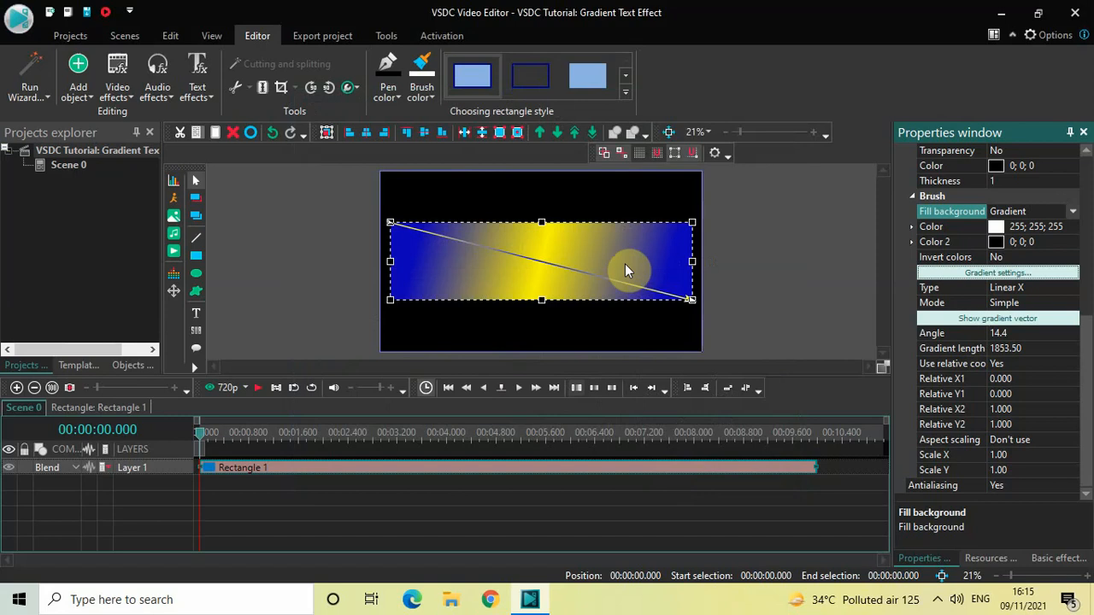
pyautogui.moveTo(724, 267)
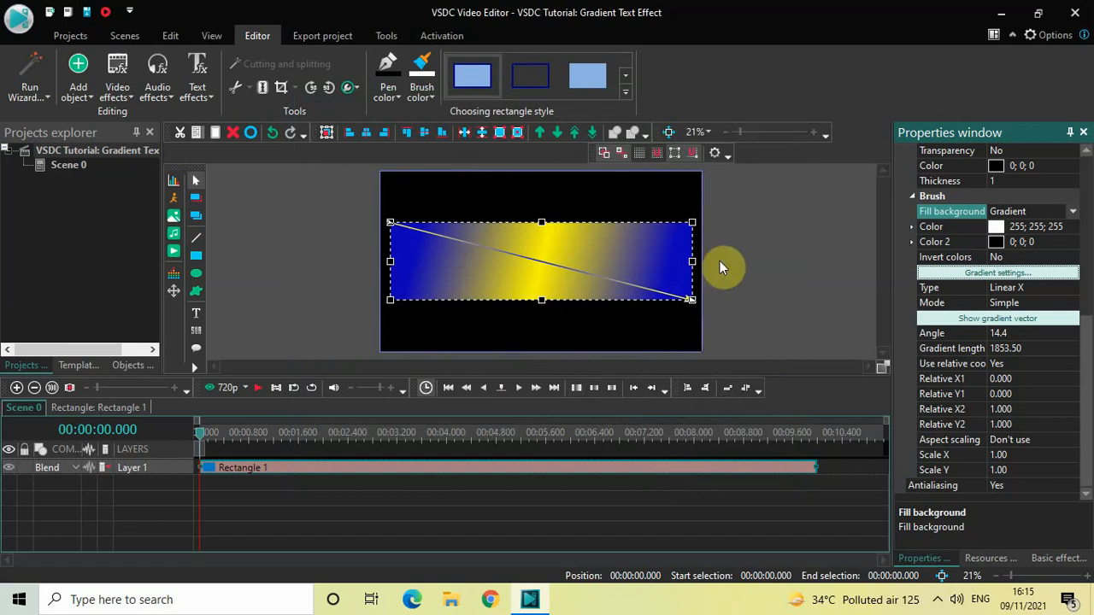
pyautogui.moveTo(441, 277)
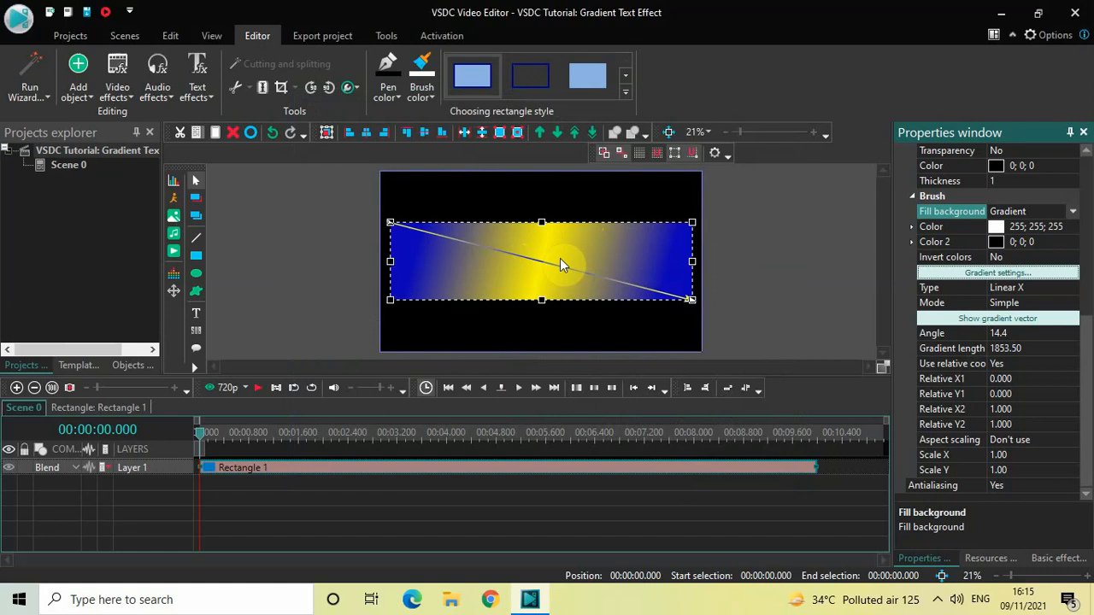
pyautogui.moveTo(425, 535)
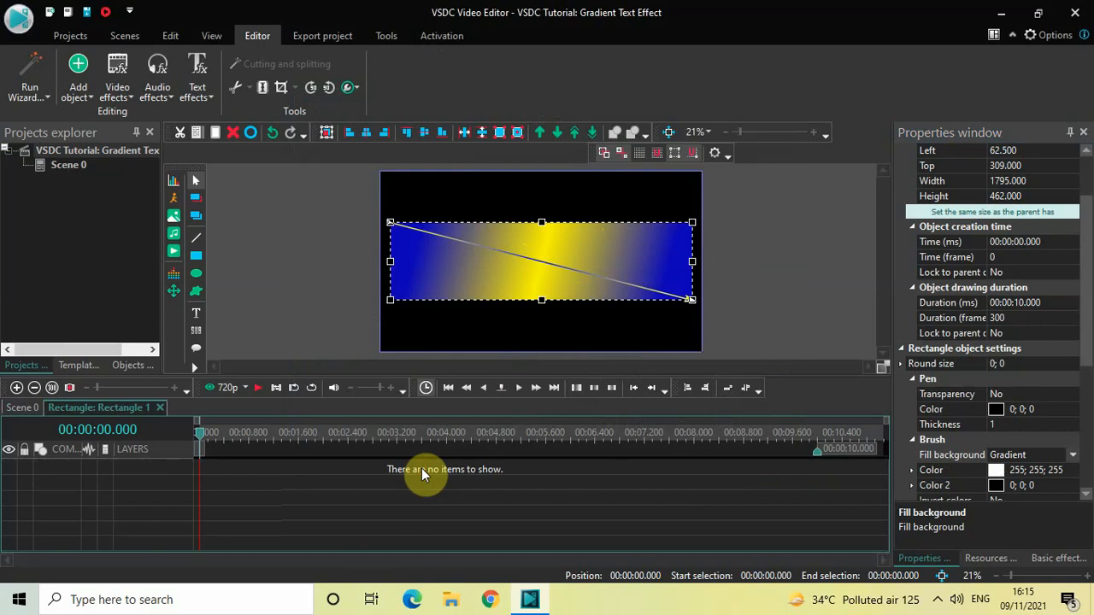
pyautogui.moveTo(339, 313)
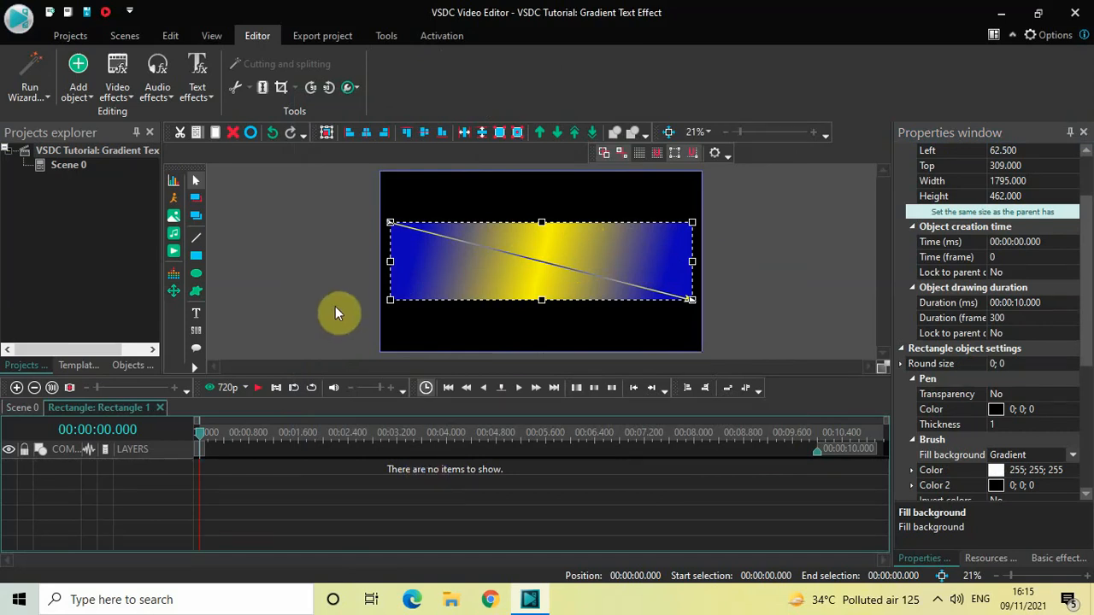
pyautogui.click(78, 71)
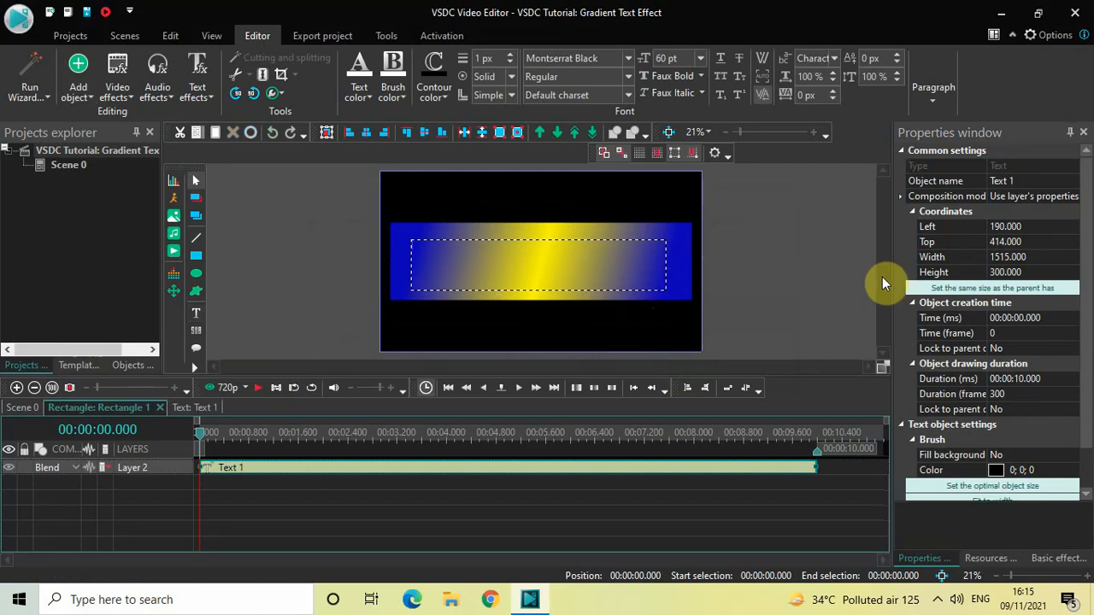
pyautogui.moveTo(932, 289)
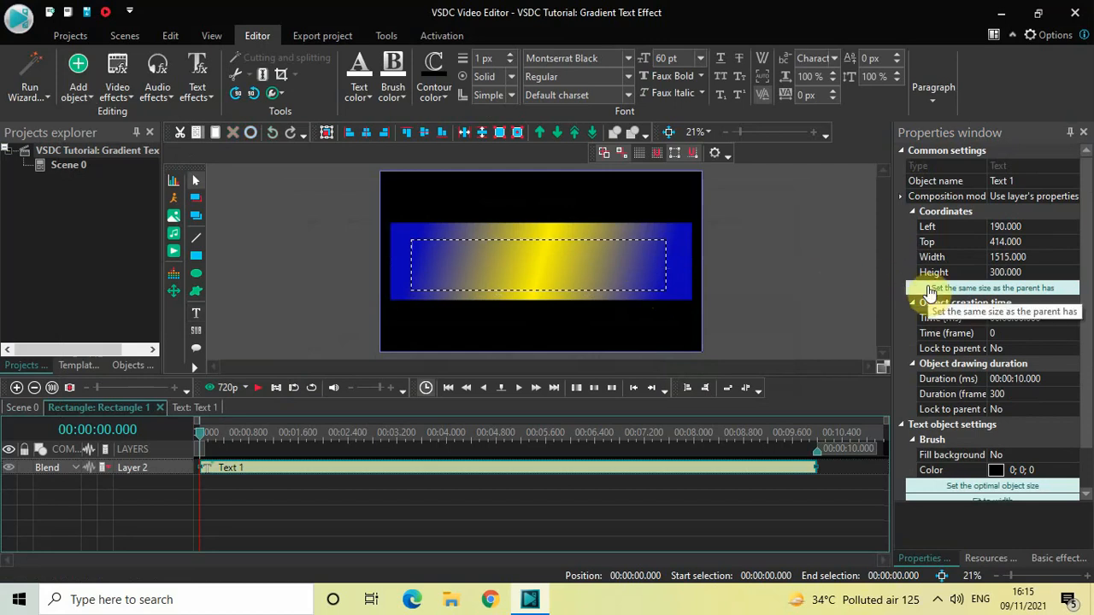
# Step: Make the text object the same size as its parent rectangle and start editing its text
pyautogui.click(991, 287)
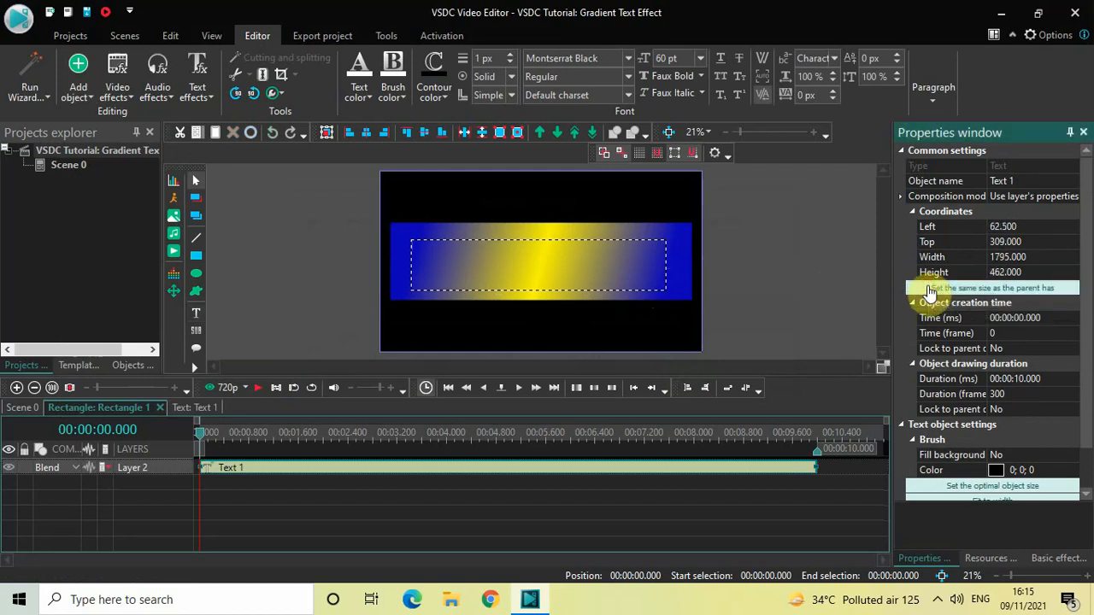
pyautogui.click(992, 287)
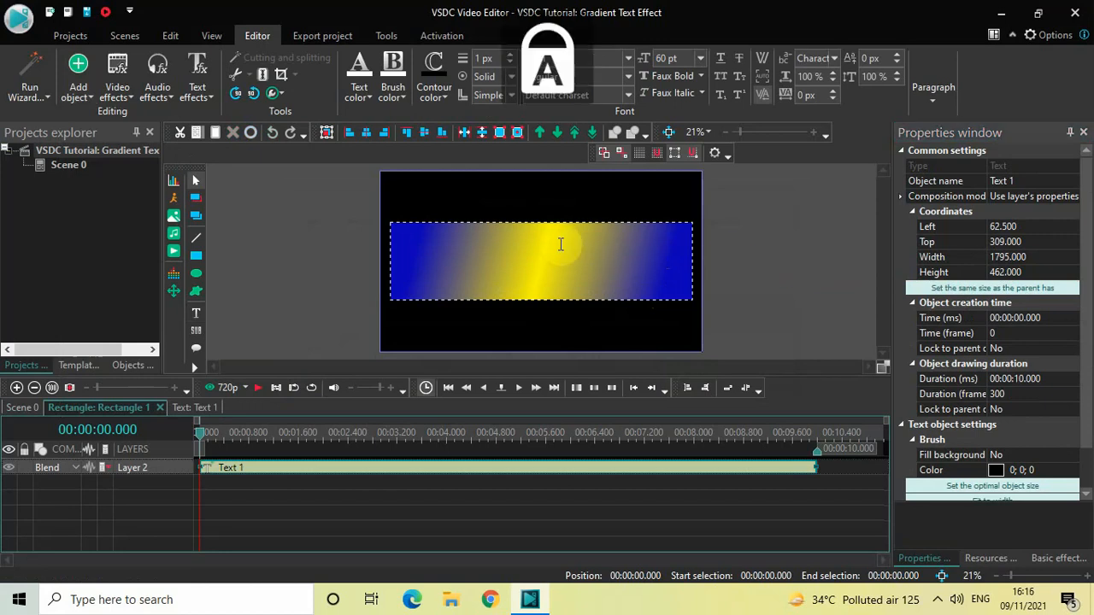
# Step: Enter GRADIENT, centre it, and set the font to Montserrat Black at size 275
pyautogui.write('GRADIENT')
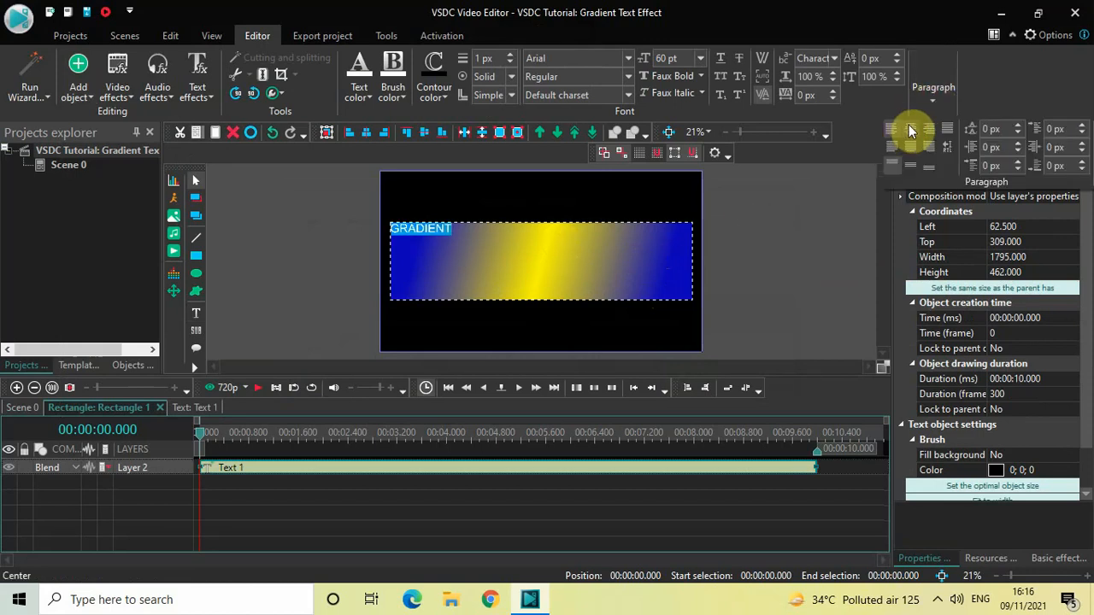
pyautogui.click(909, 130)
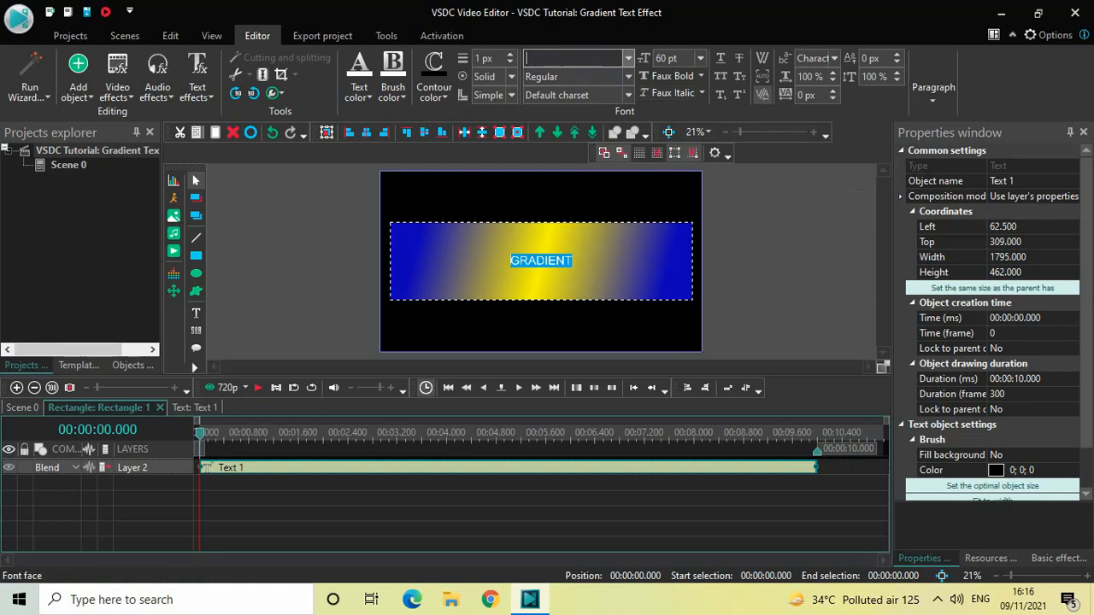
pyautogui.write('Montserrat Black')
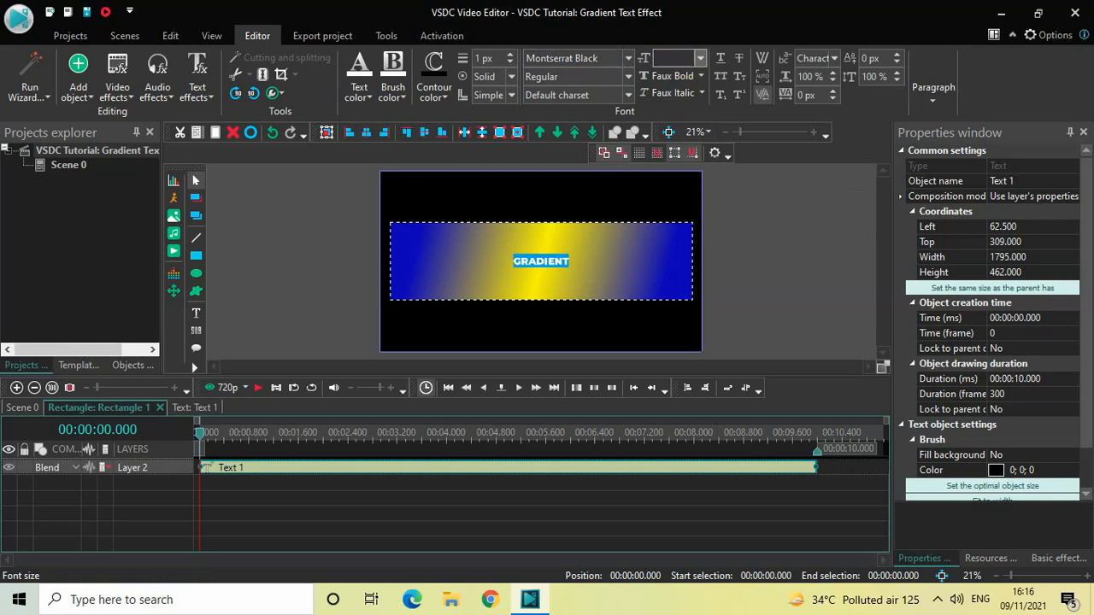
pyautogui.write('275')
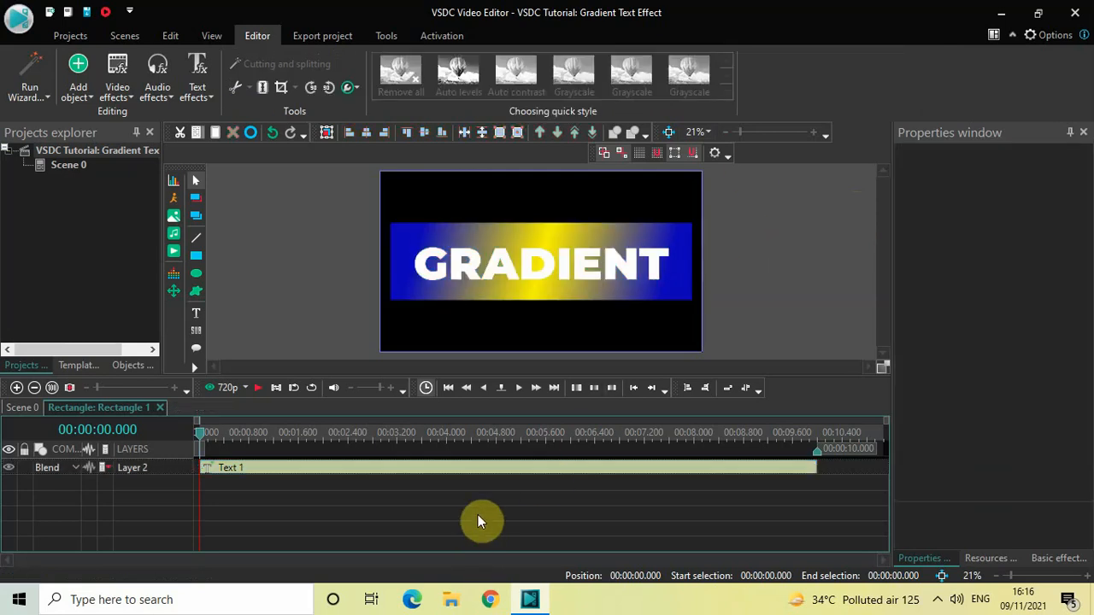
pyautogui.moveTo(311, 520)
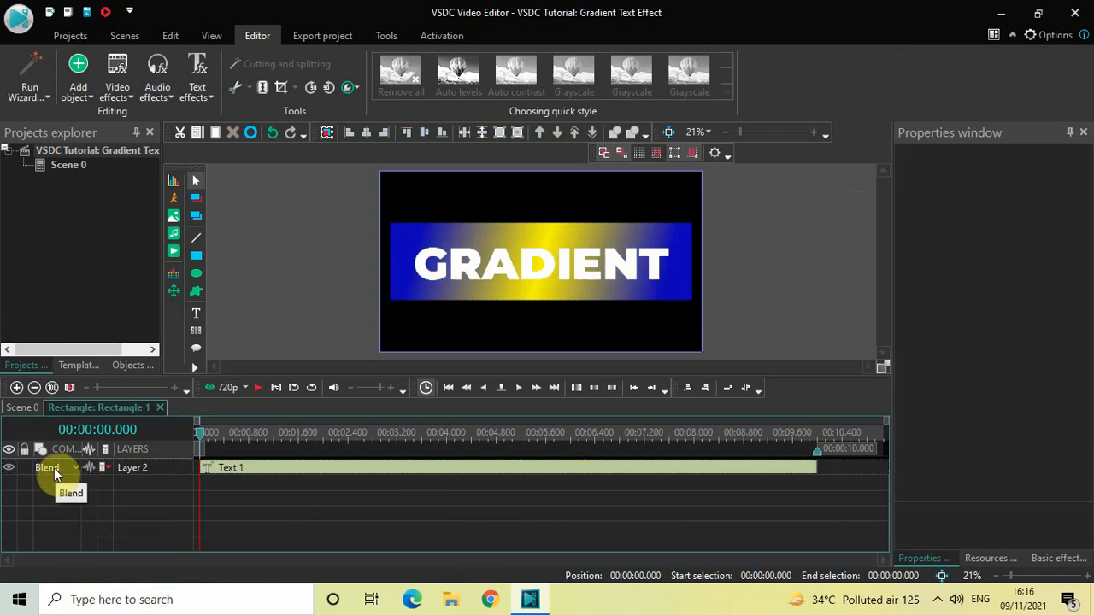
# Step: Set the text layer's blend mode to Destination in so the gradient shows only inside the letters
pyautogui.click(51, 468)
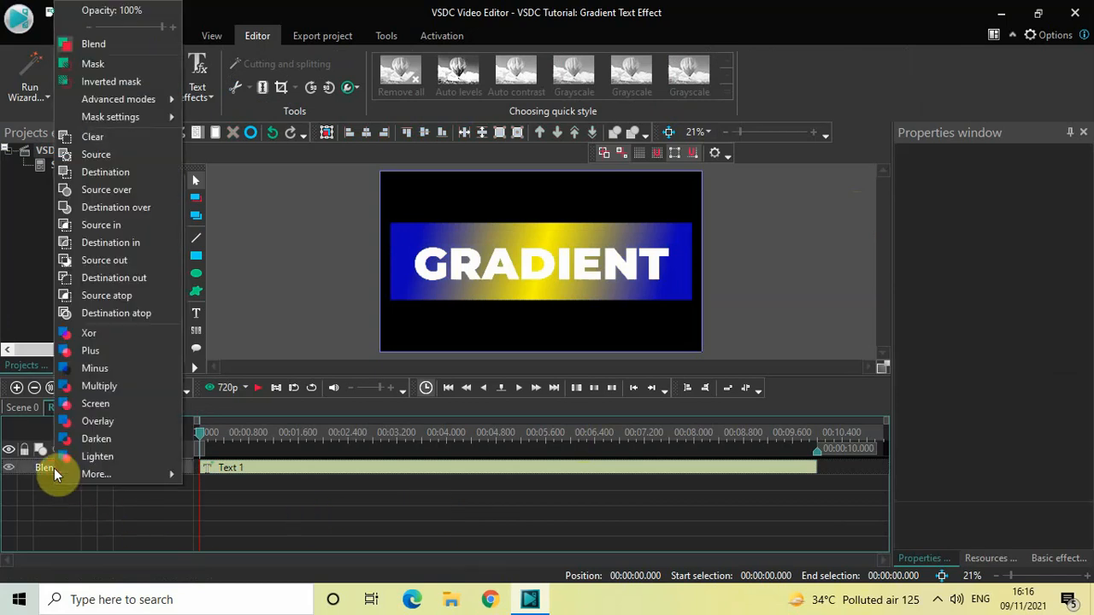
pyautogui.moveTo(110, 242)
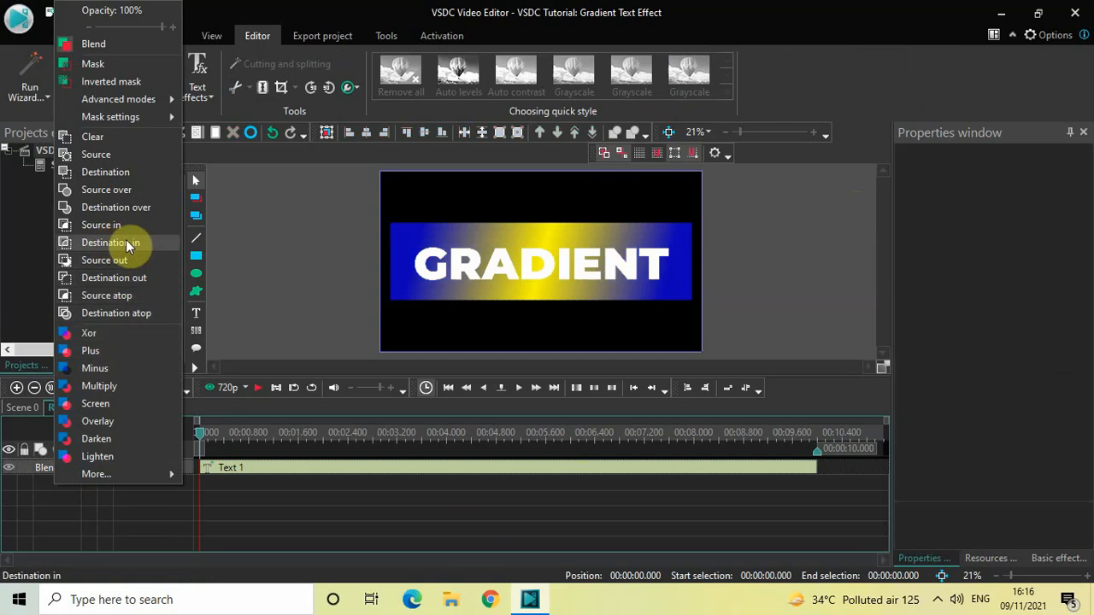
pyautogui.moveTo(154, 247)
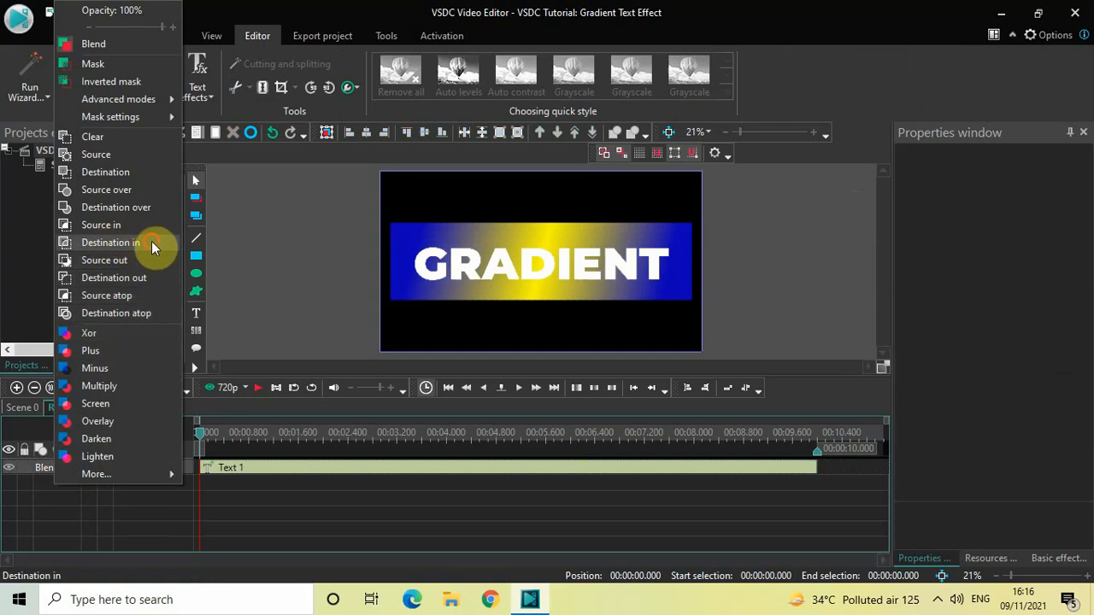
pyautogui.click(110, 243)
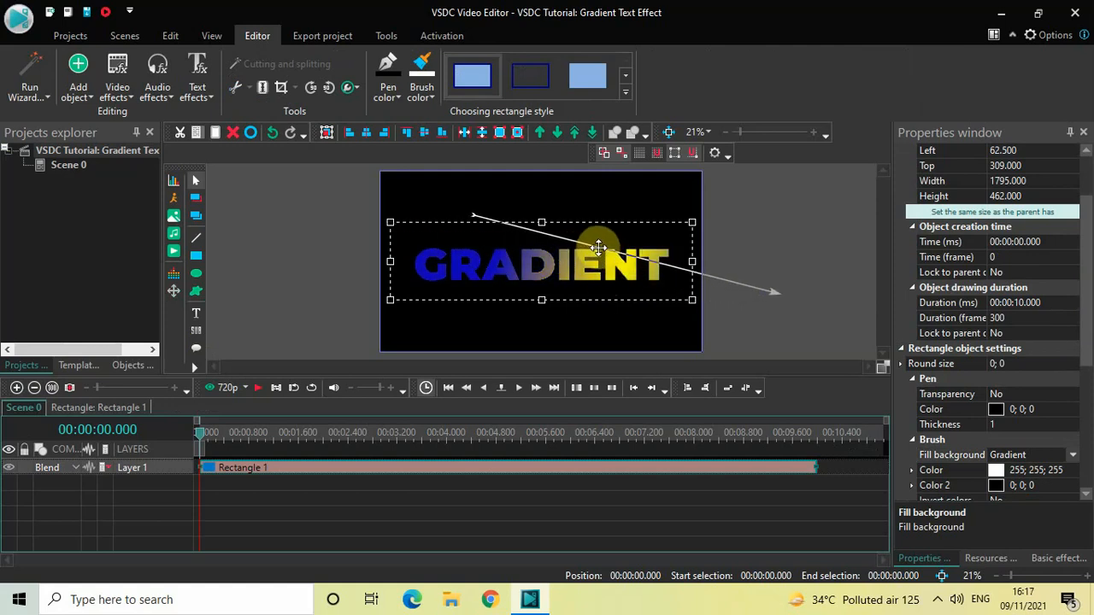
# Step: Redirect the gradient vector so it runs blue on the left to yellow on the right across the word
pyautogui.moveTo(598, 248); pyautogui.dragTo(503, 258)
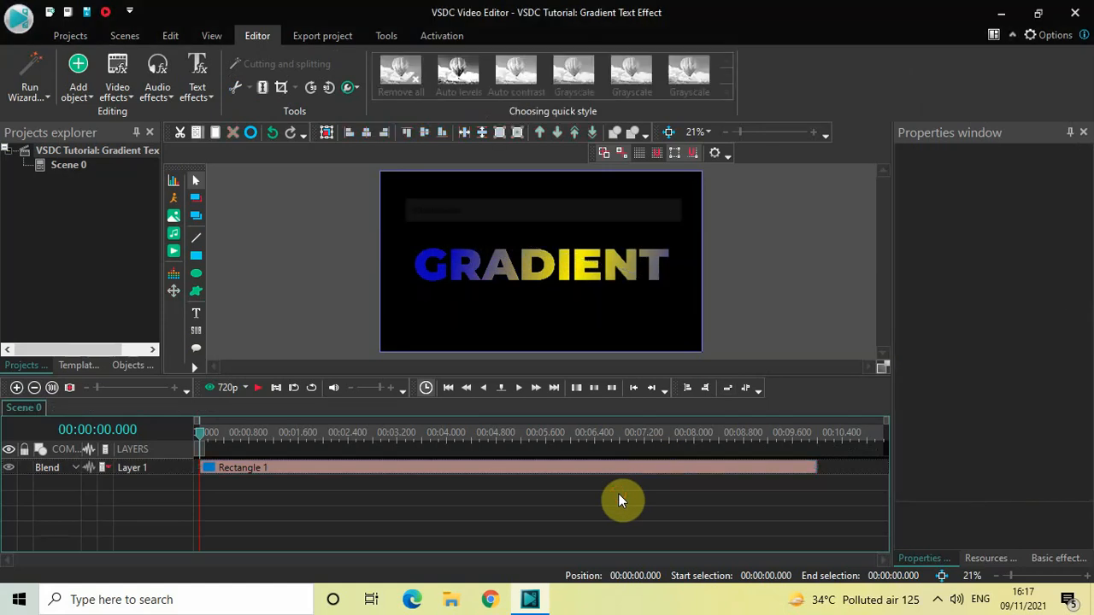
pyautogui.click(517, 386)
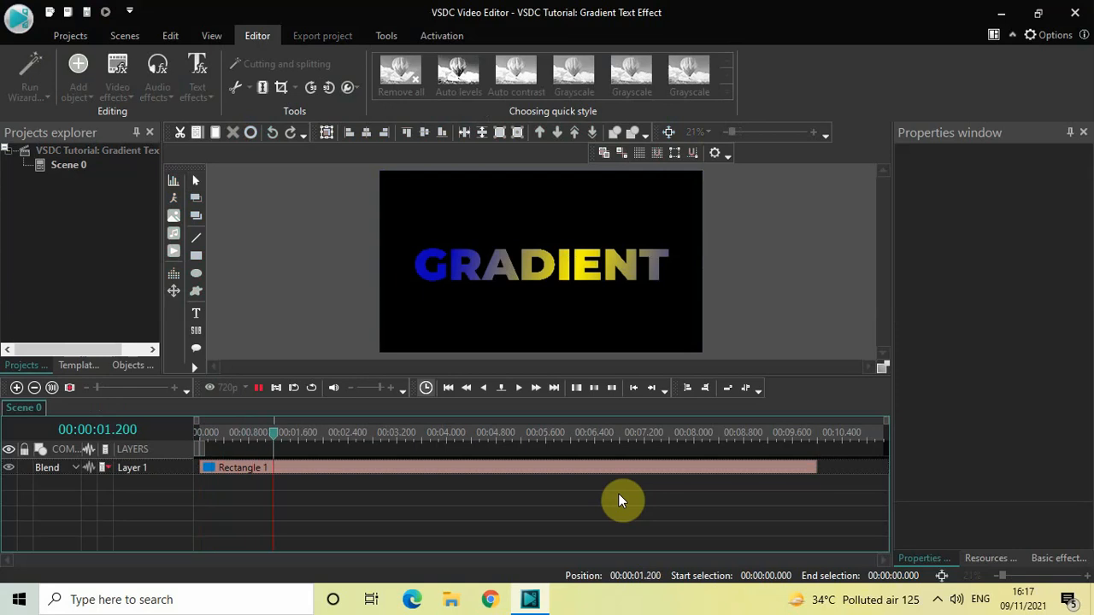
pyautogui.click(393, 433)
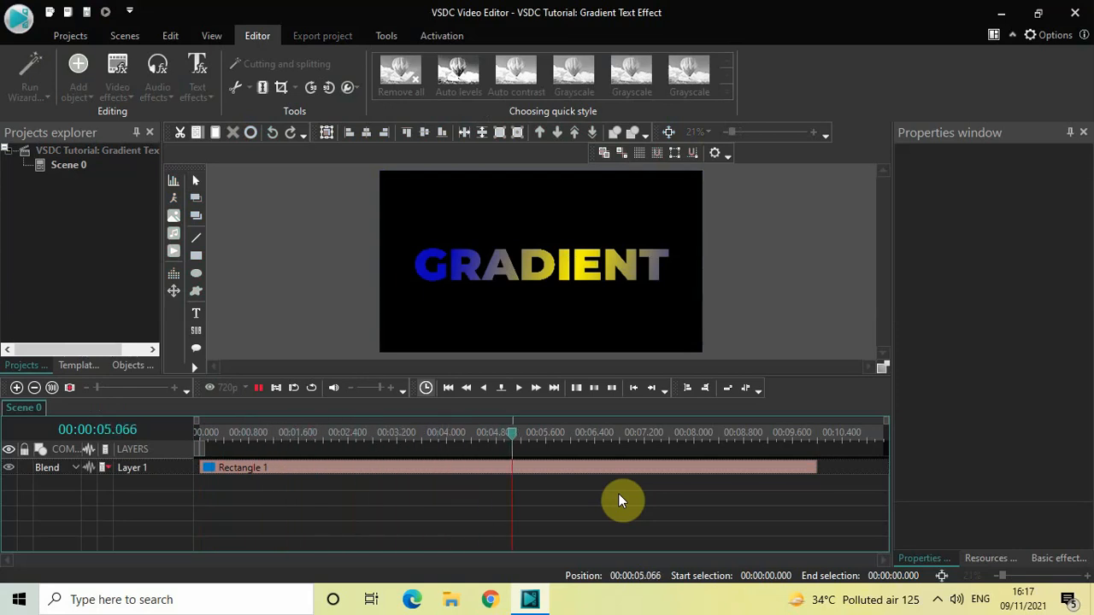
pyautogui.click(646, 434)
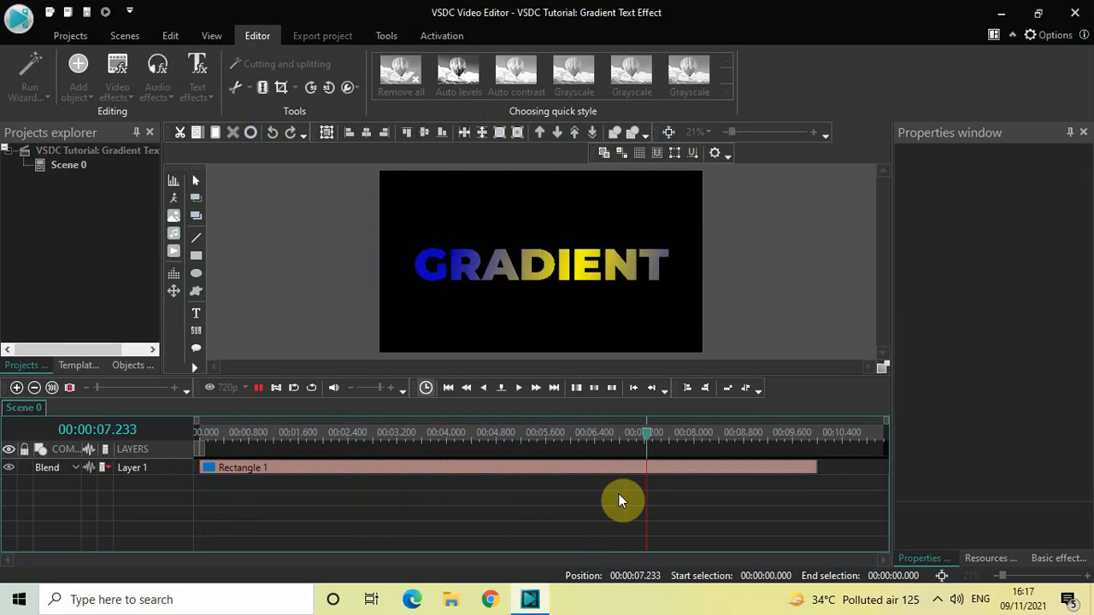